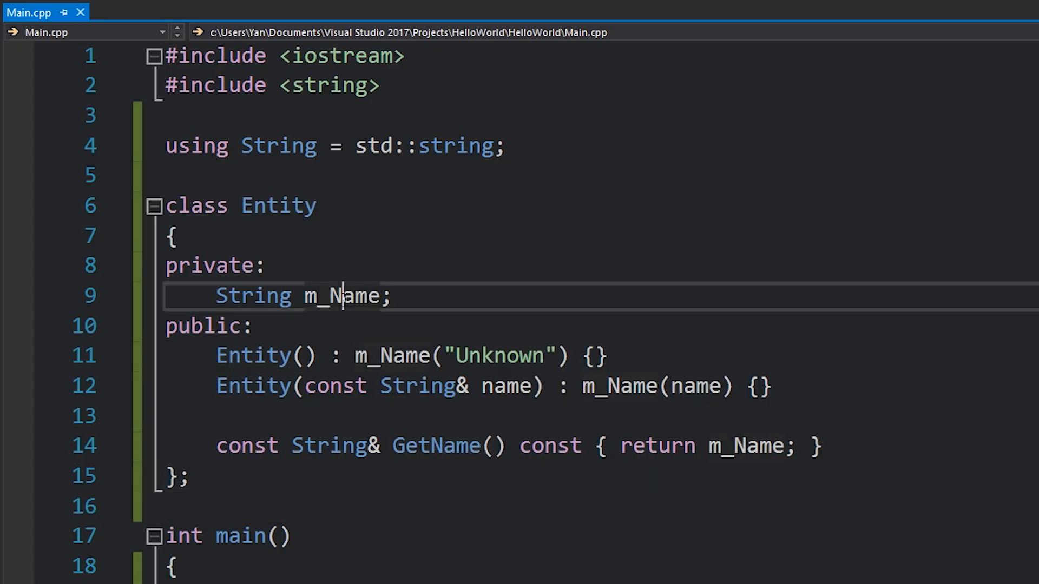
Add the stack variable int a = 2; as the first line of main(), with a new line below it
double_click(342, 295)
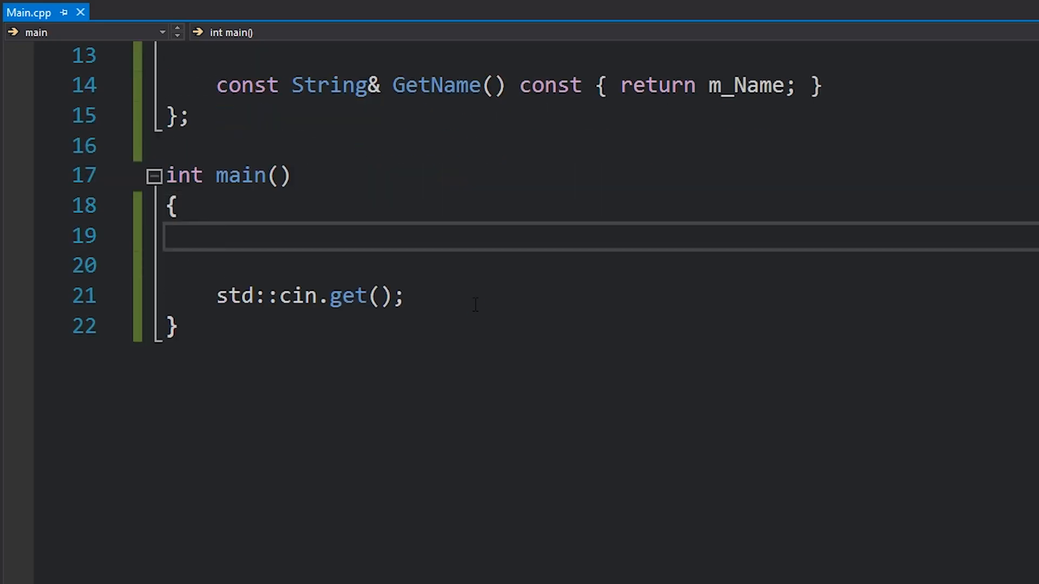
text(int a)
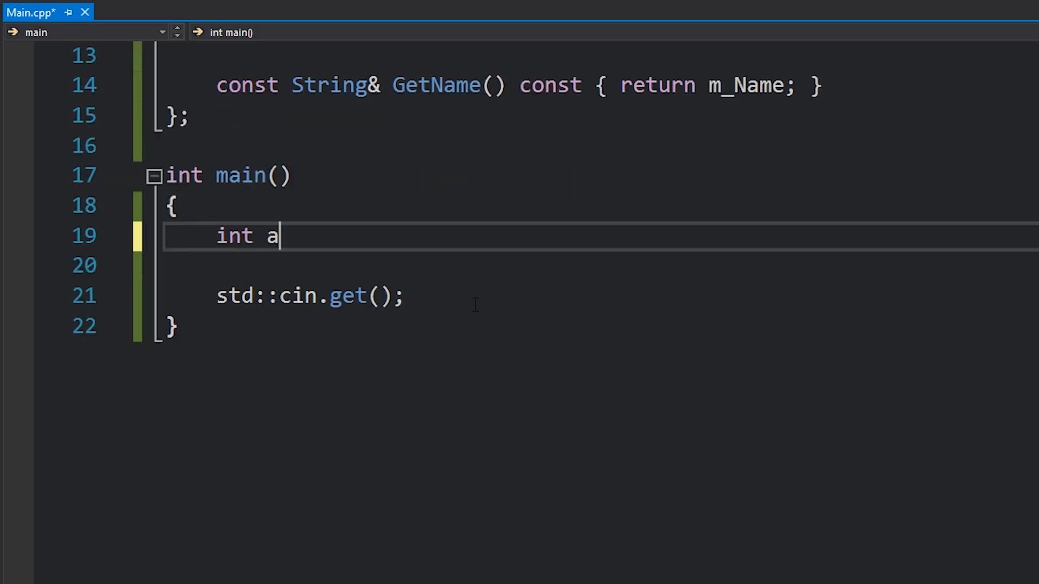
text(= 2;)
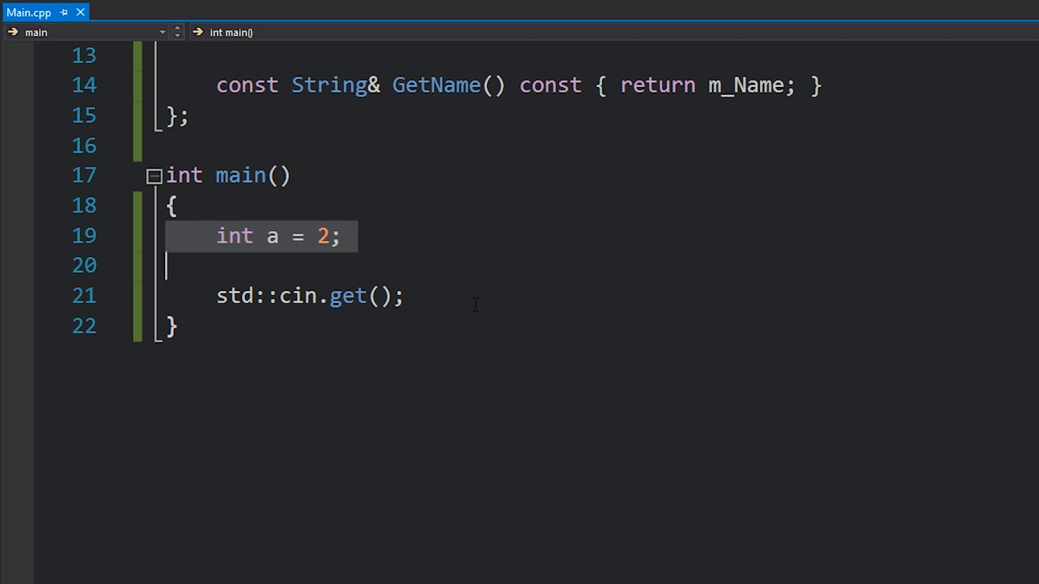
key(enter)
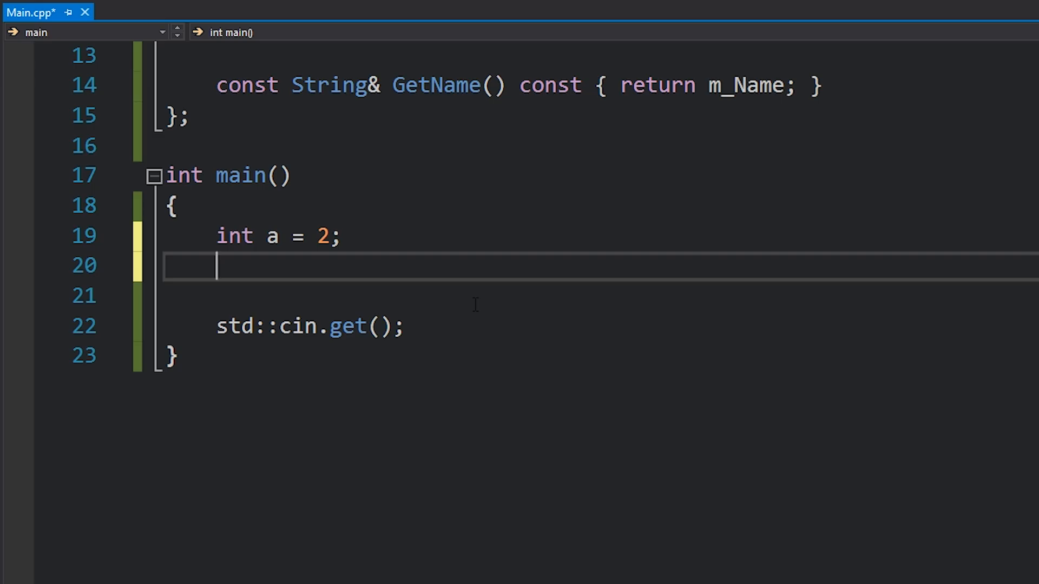
Add the heap allocation int* b = new int[50]; with a // 200 bytes comment under int a = 2;
text(int*)
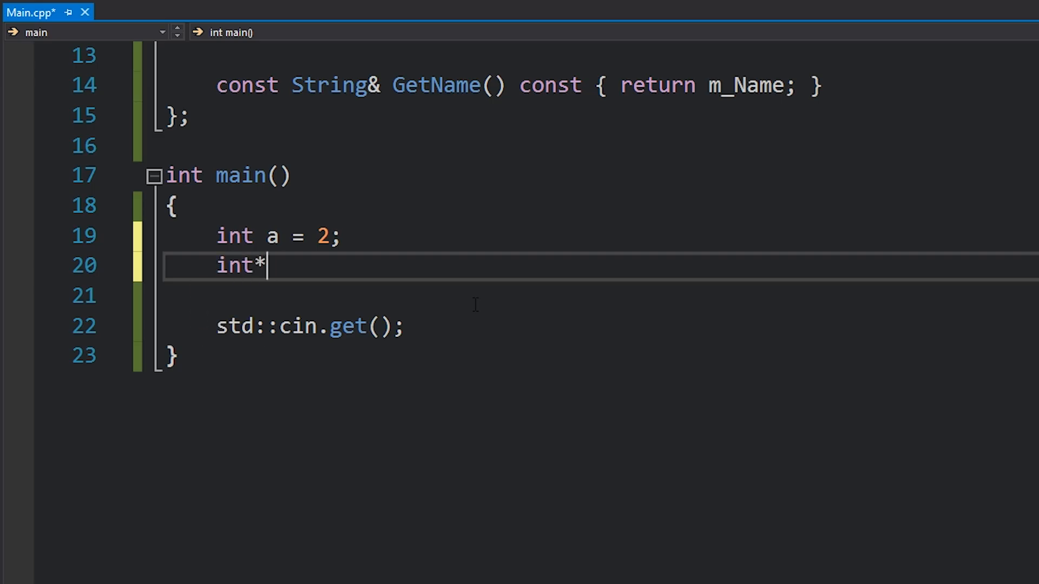
text(b)
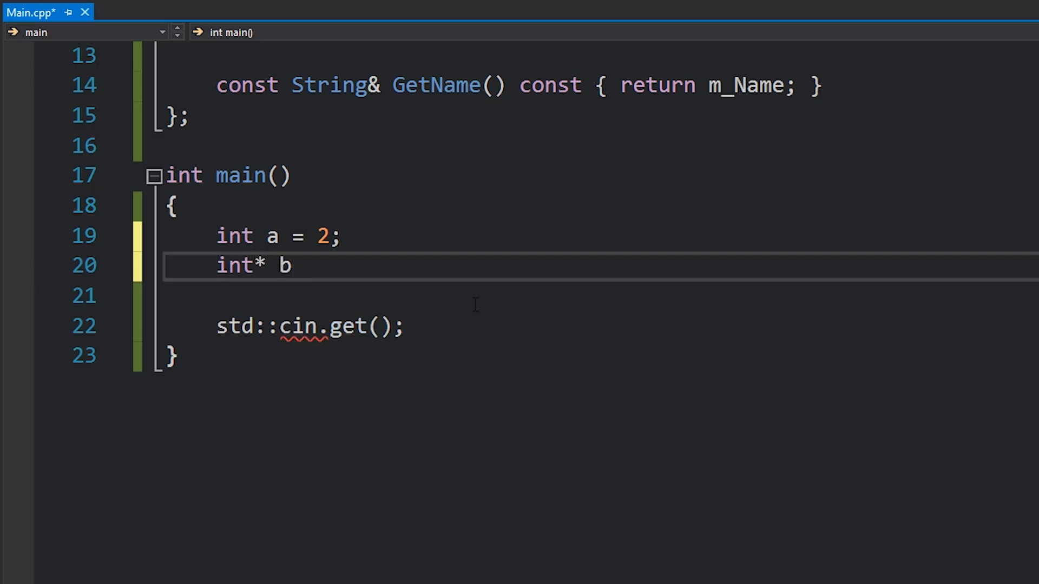
click(255, 265)
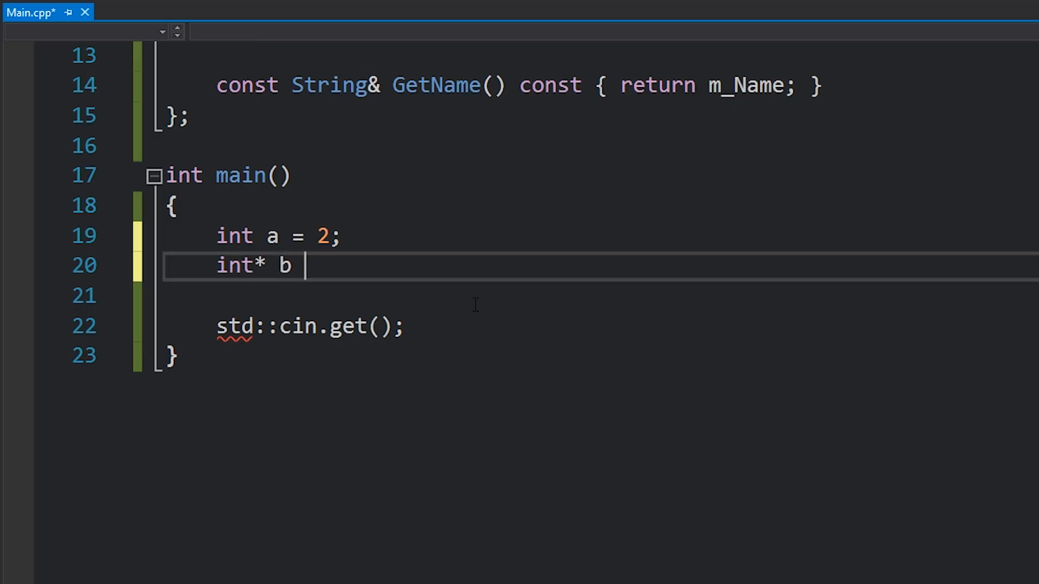
text(= new int;)
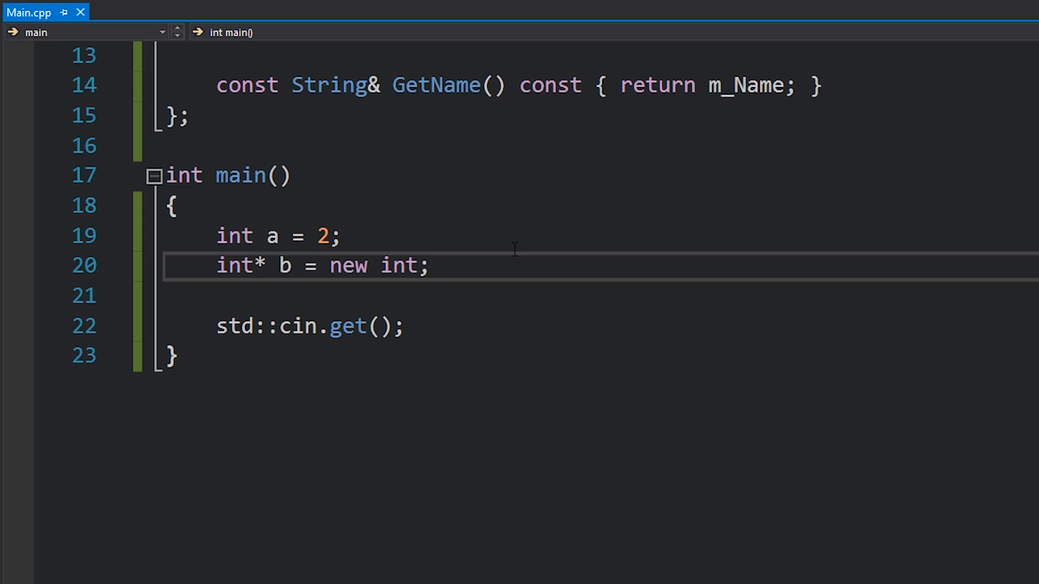
text([5])
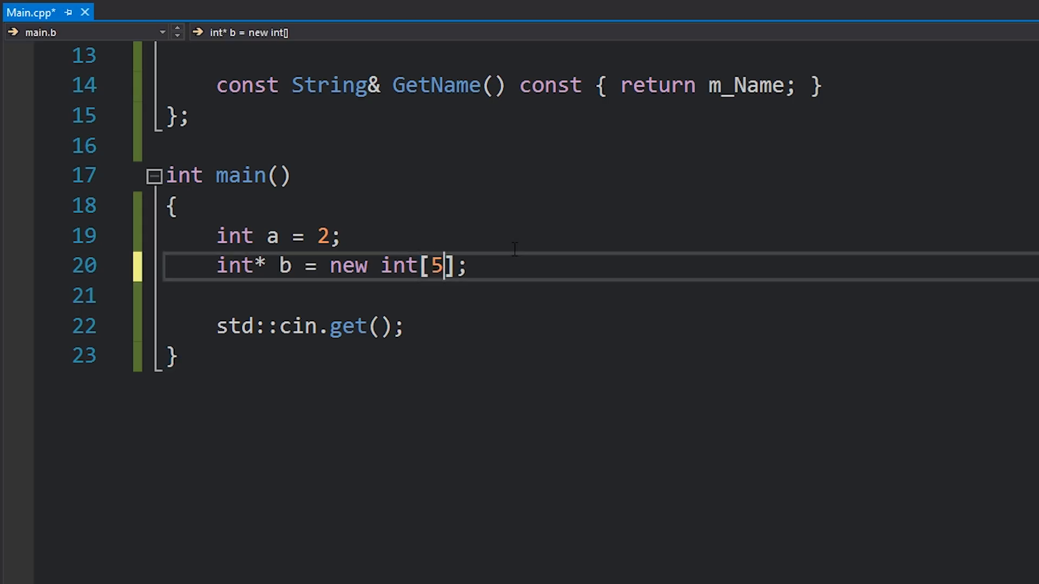
text(0)
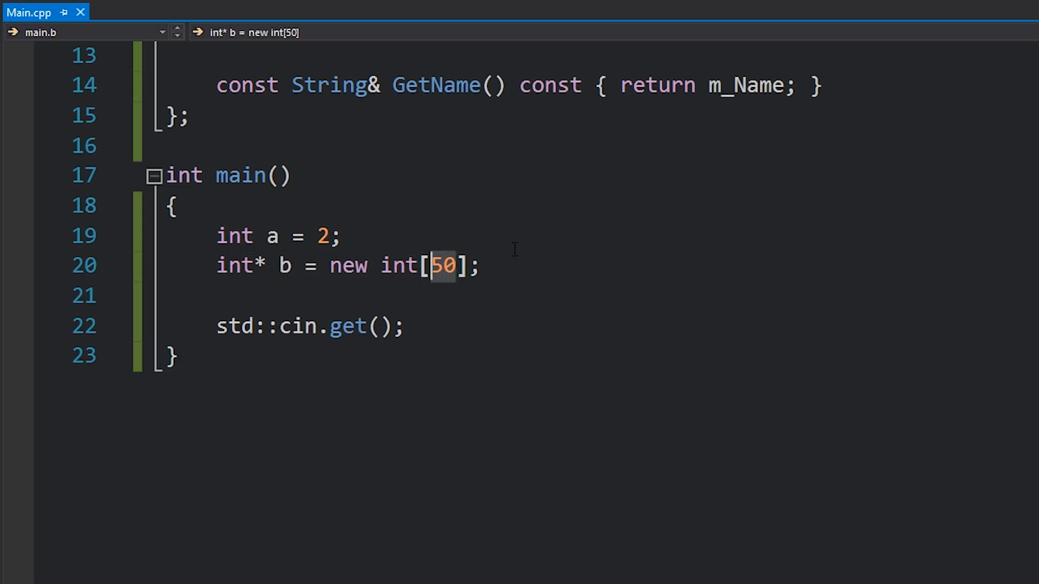
text(// 200 bytes)
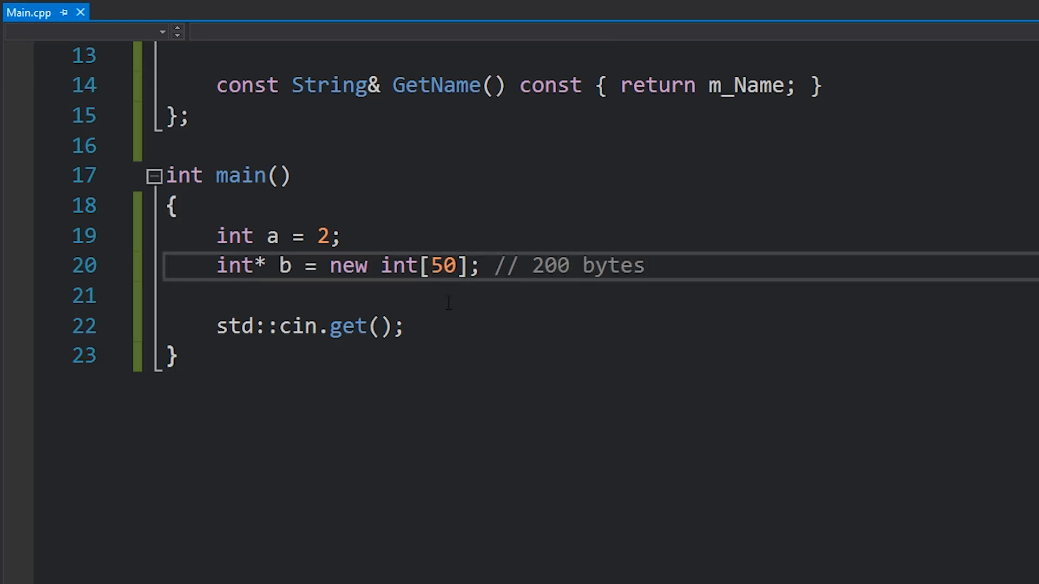
double_click(400, 266)
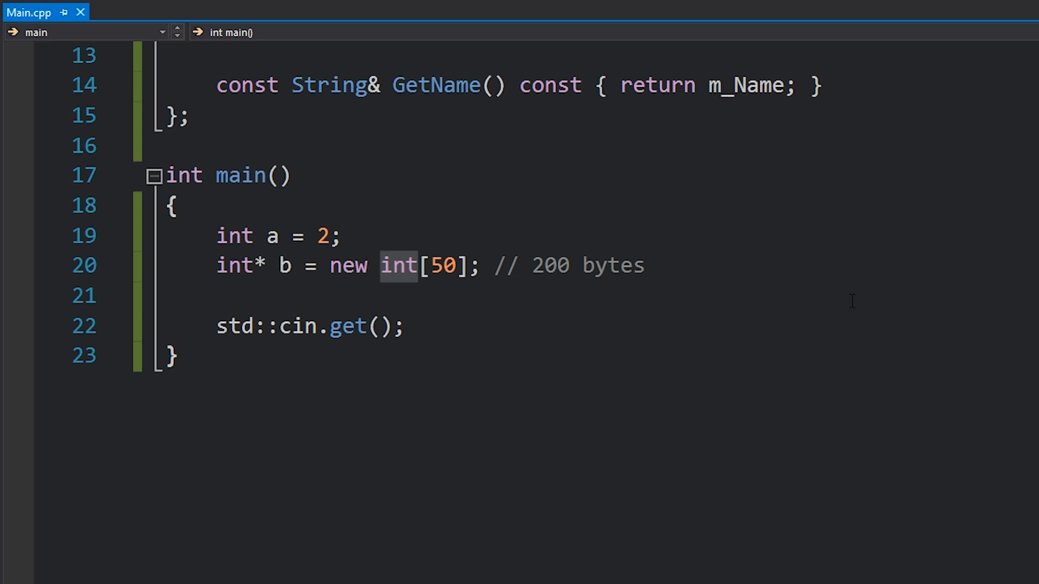
Add Entity* e = new Entity[50]; on its own line above std::cin.get()
key(Enter)
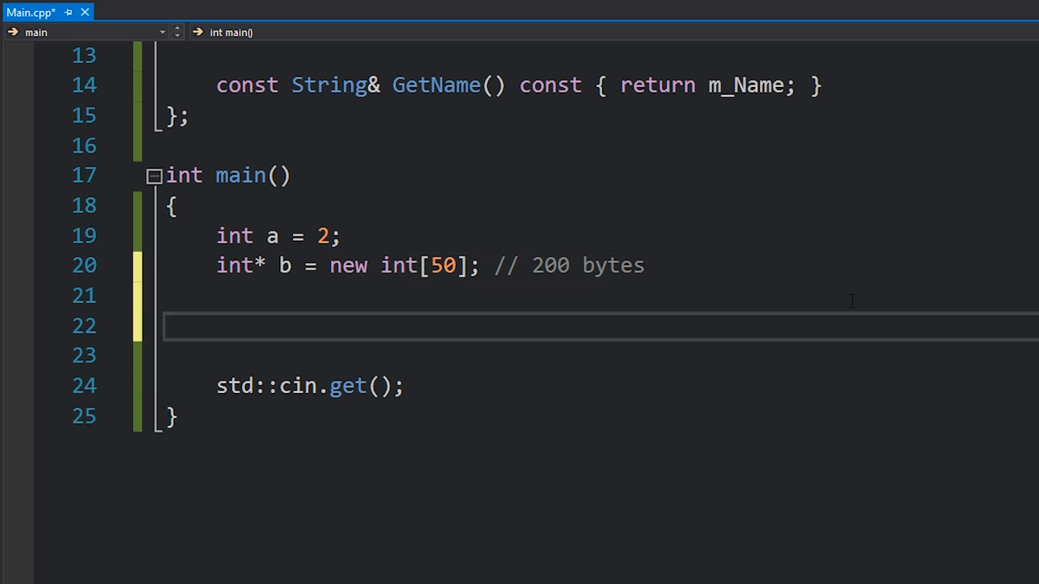
text(Entity* e = new Entity;)
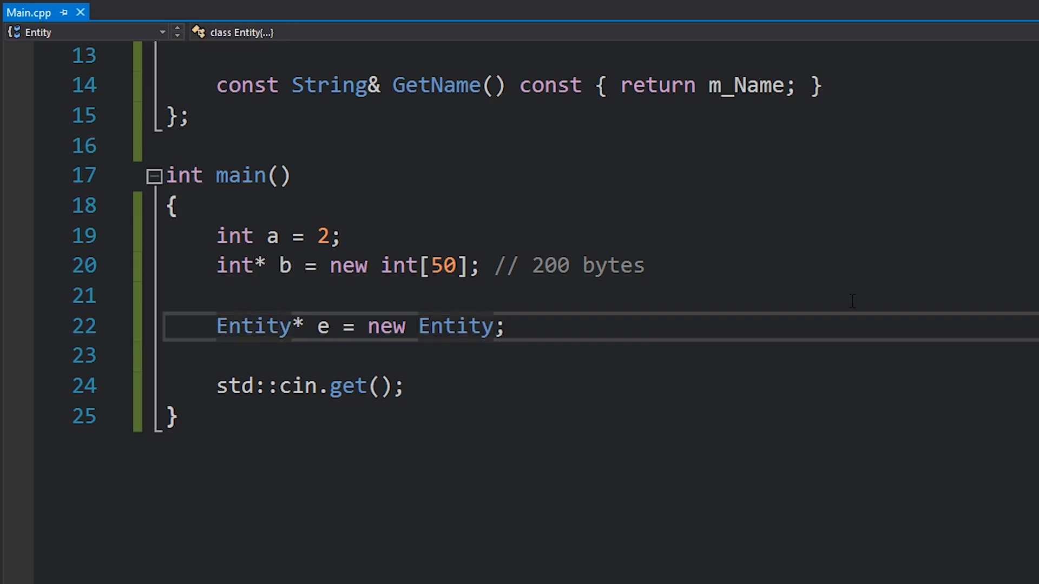
text(())
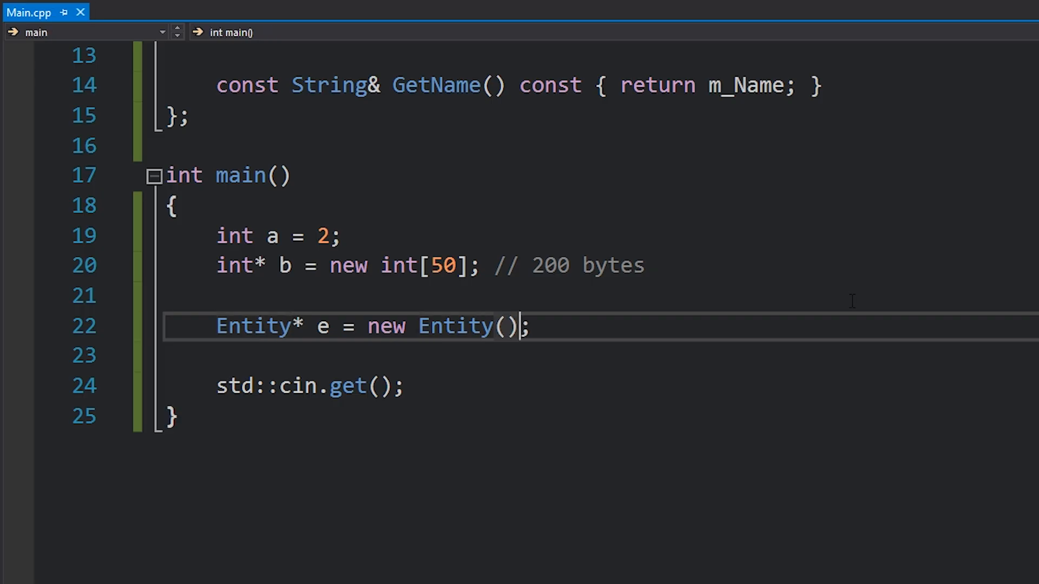
key(Backspace)
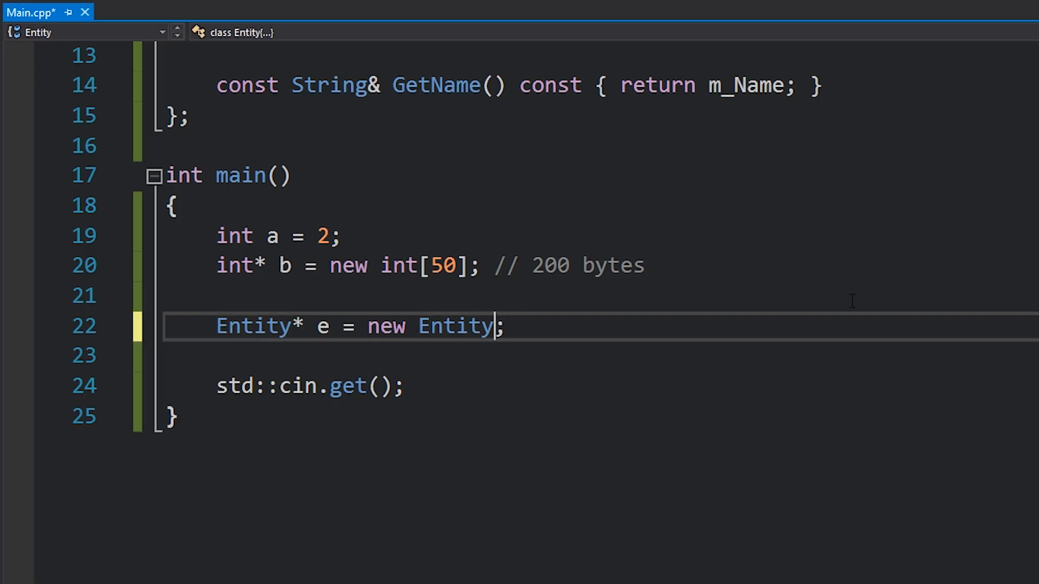
text([50])
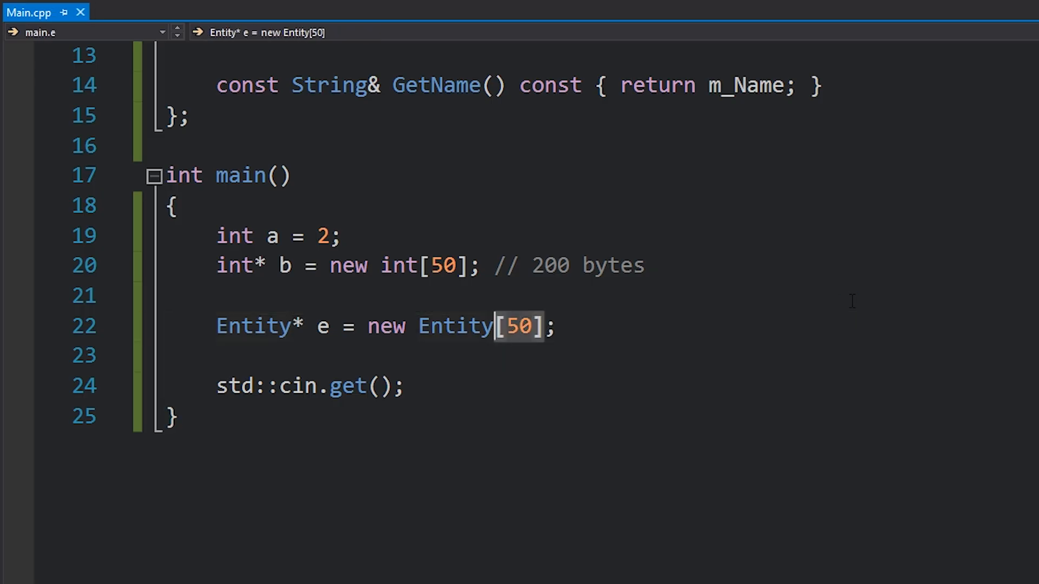